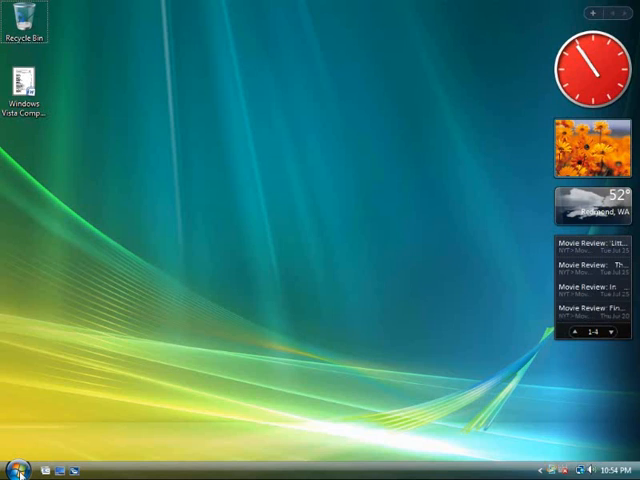
Add the Contoso Patient Monitor gadget from the Gadget Gallery to the top of the sidebar, above the clock.
click(596, 332)
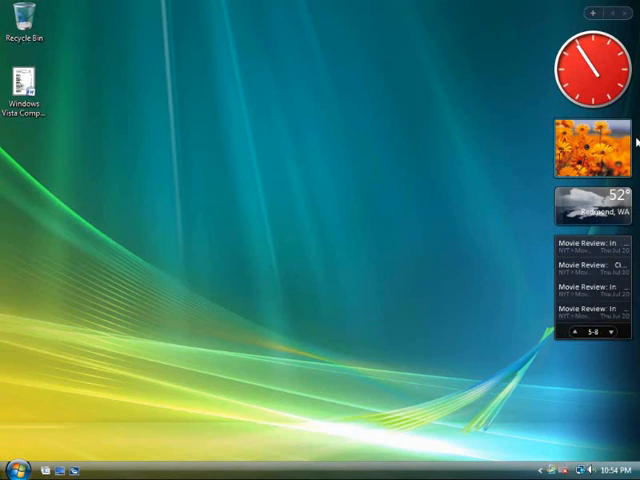
mouse_move(596, 148)
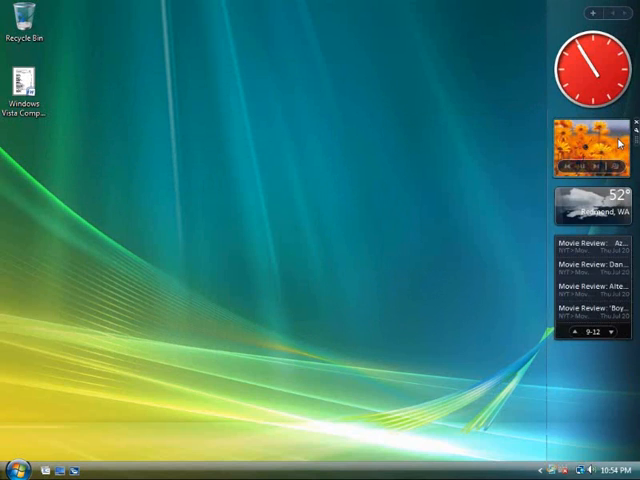
mouse_move(592, 16)
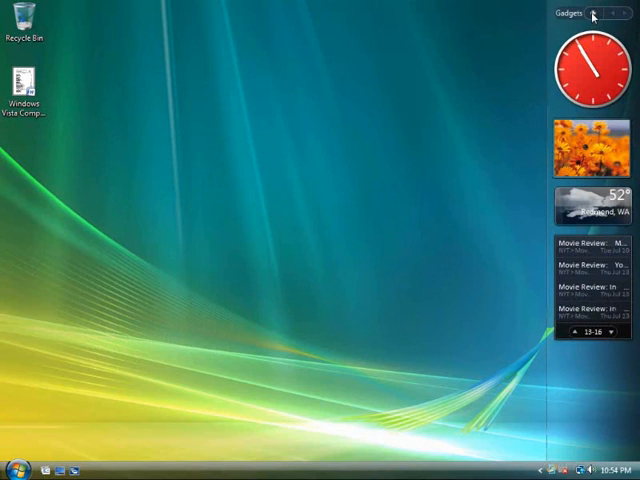
click(592, 12)
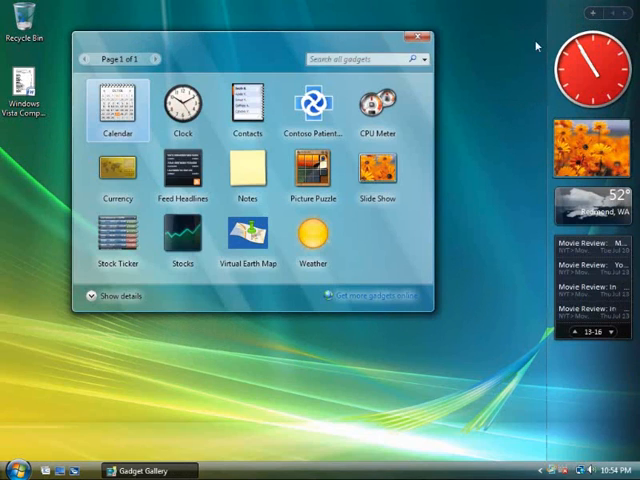
click(312, 104)
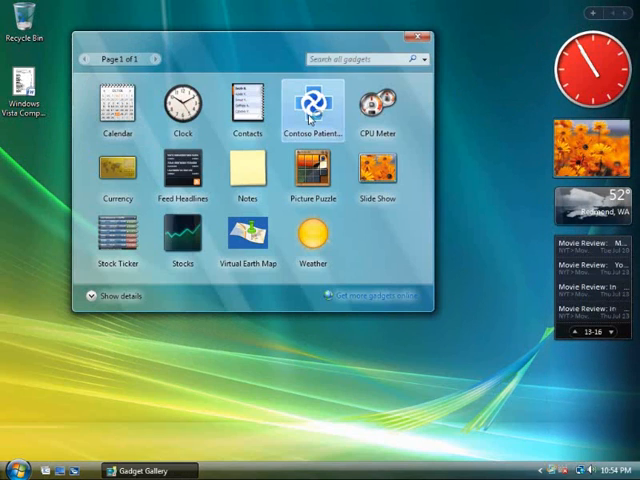
mouse_move(314, 104)
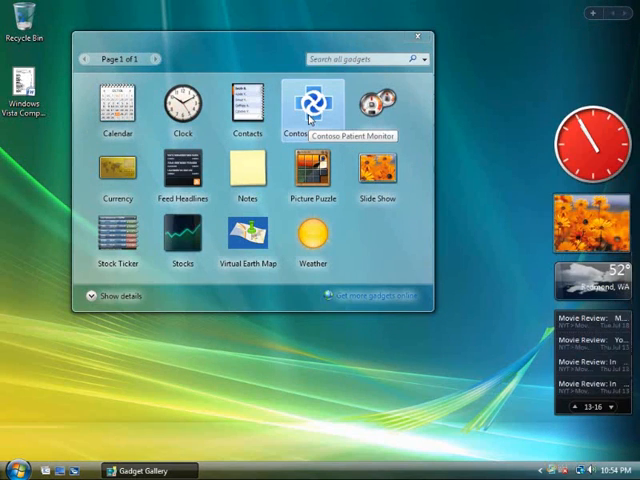
double_click(312, 104)
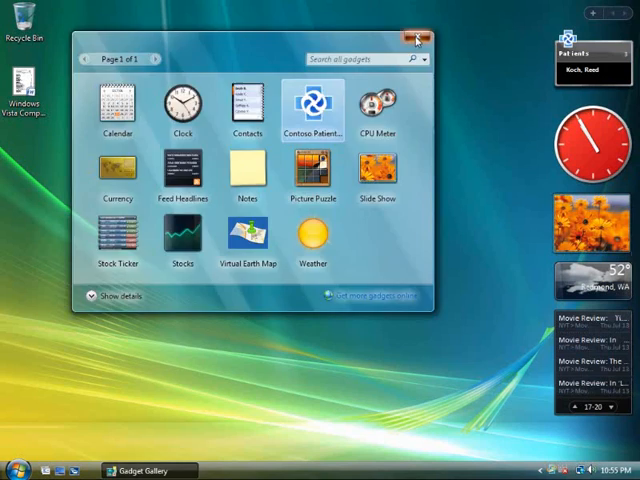
click(416, 40)
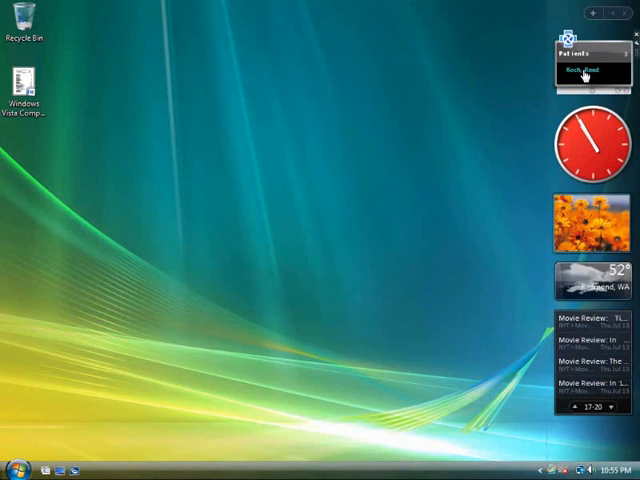